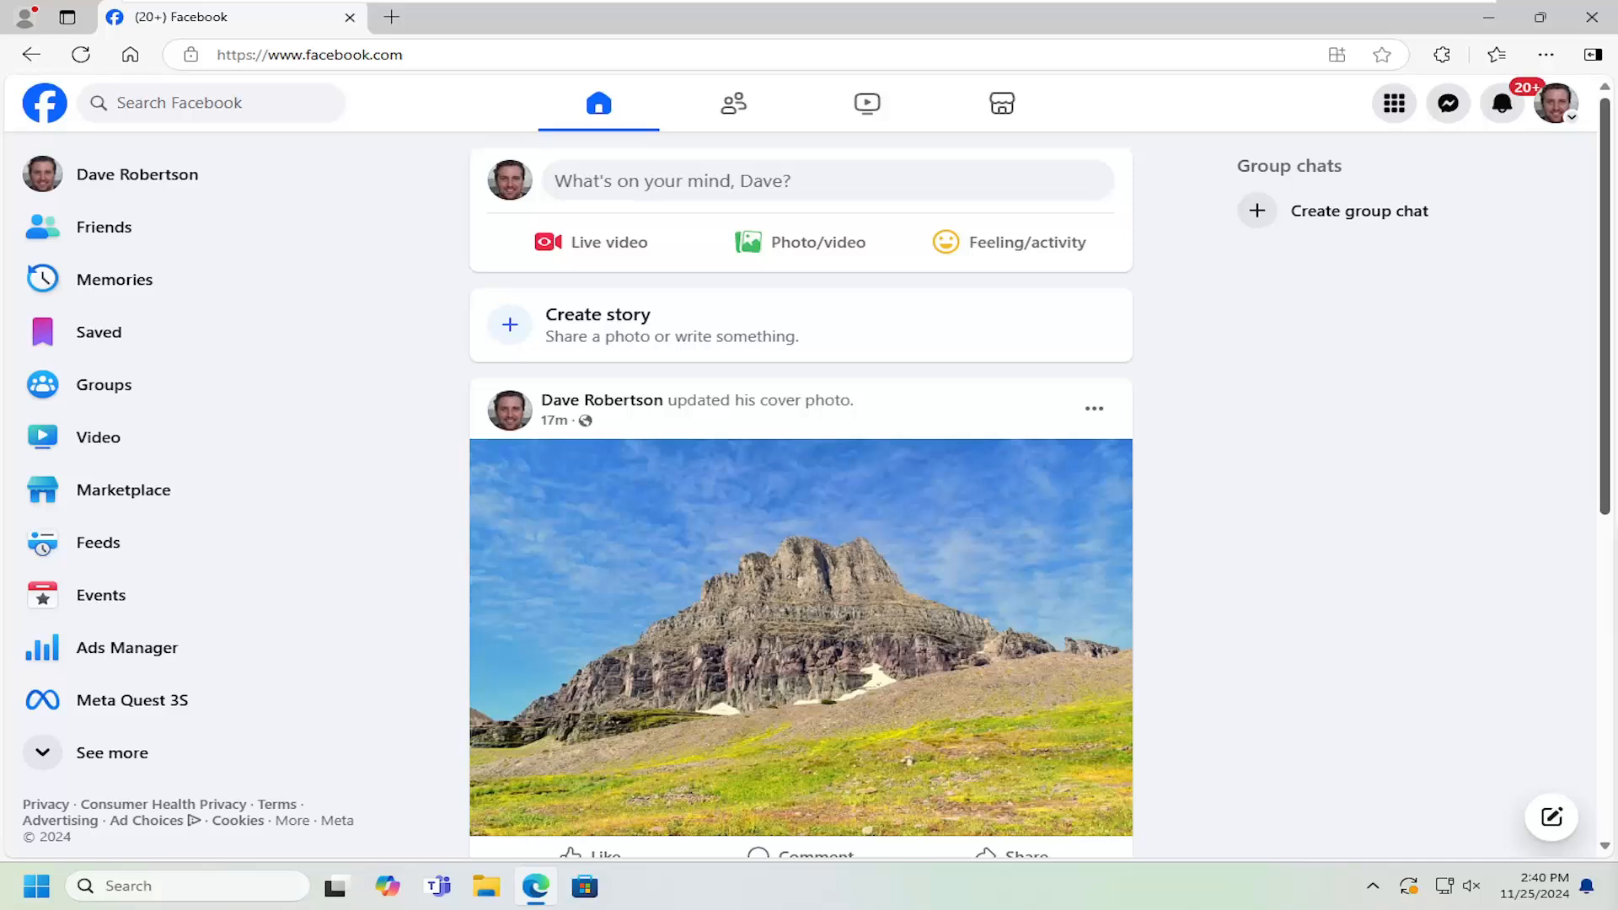
mouse_move(1365, 228)
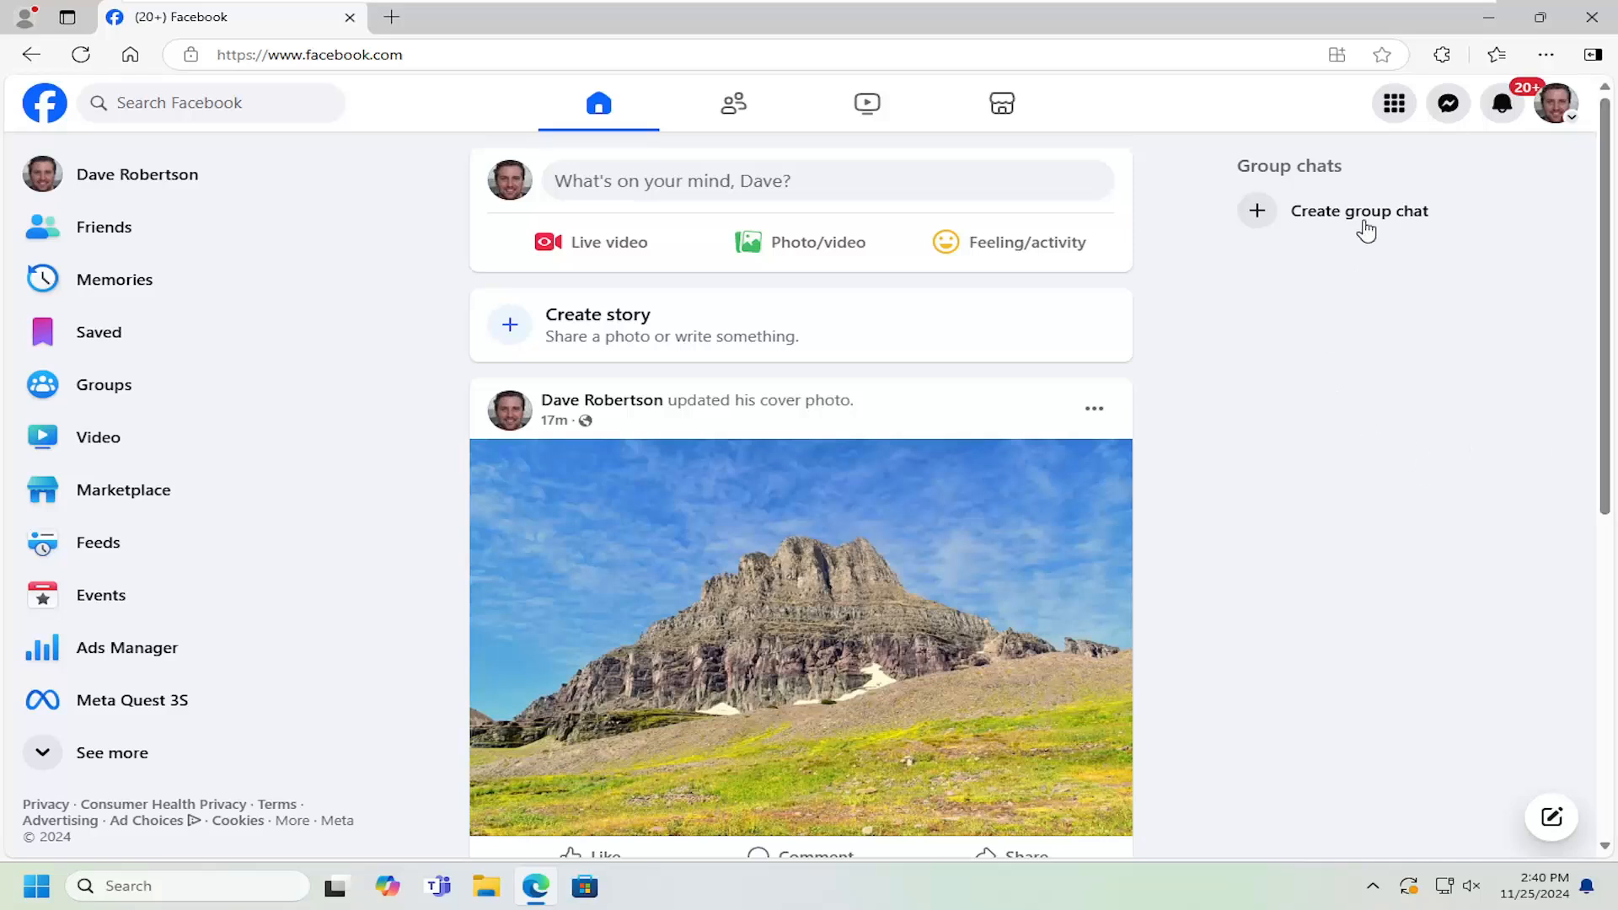
mouse_move(1556, 102)
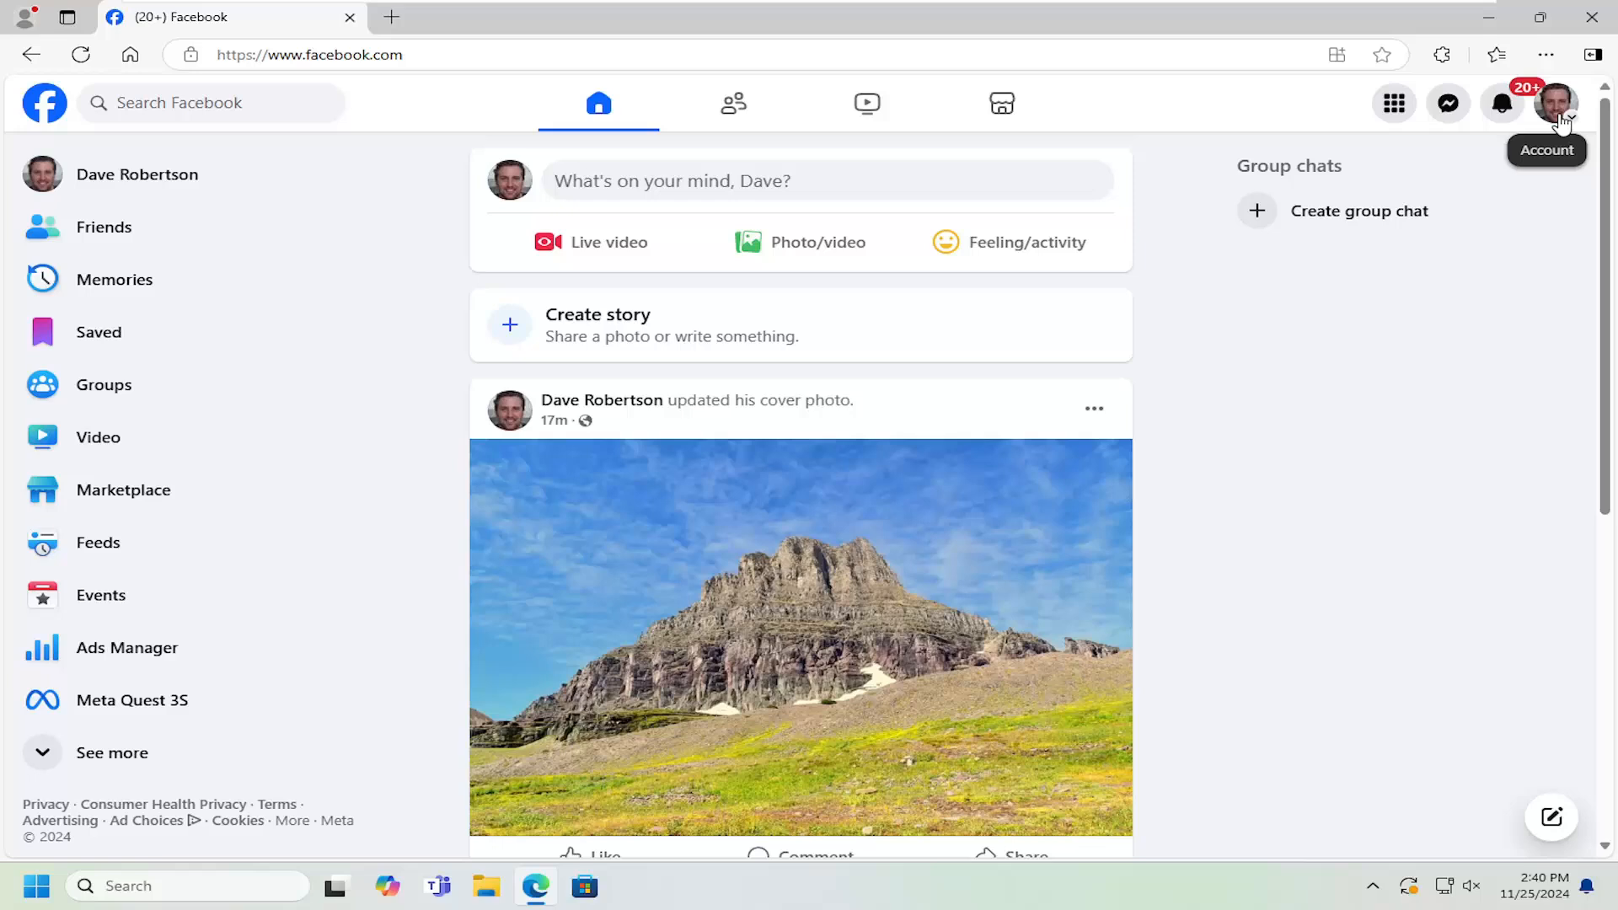
From the profile menu, reach Settings & privacy and the Accounts Center settings
click(1557, 103)
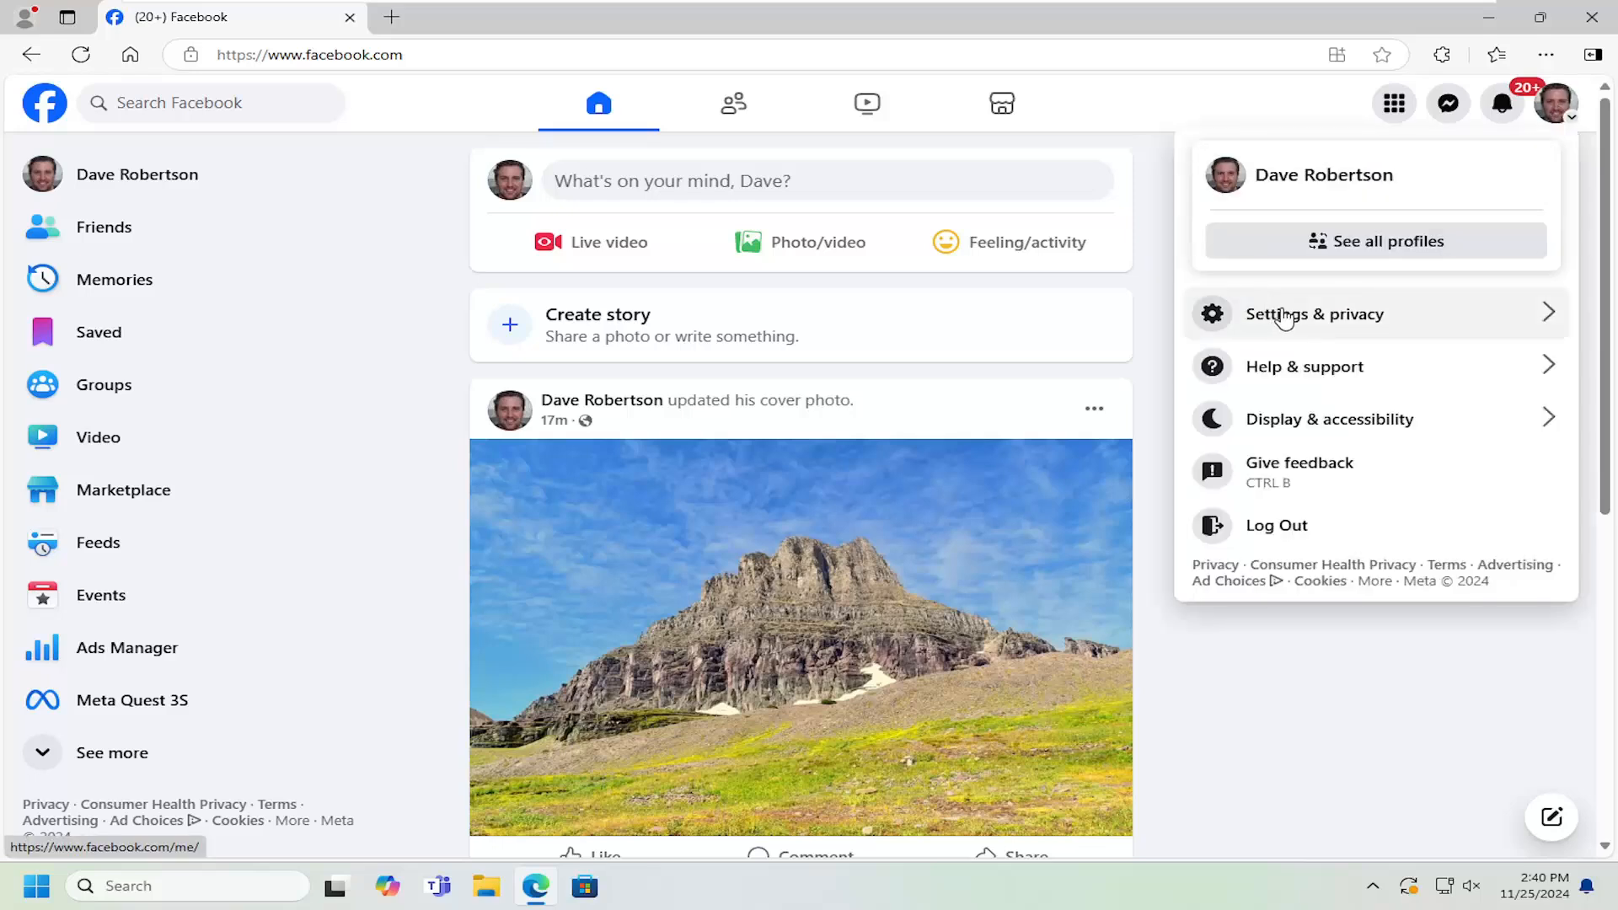
click(1315, 314)
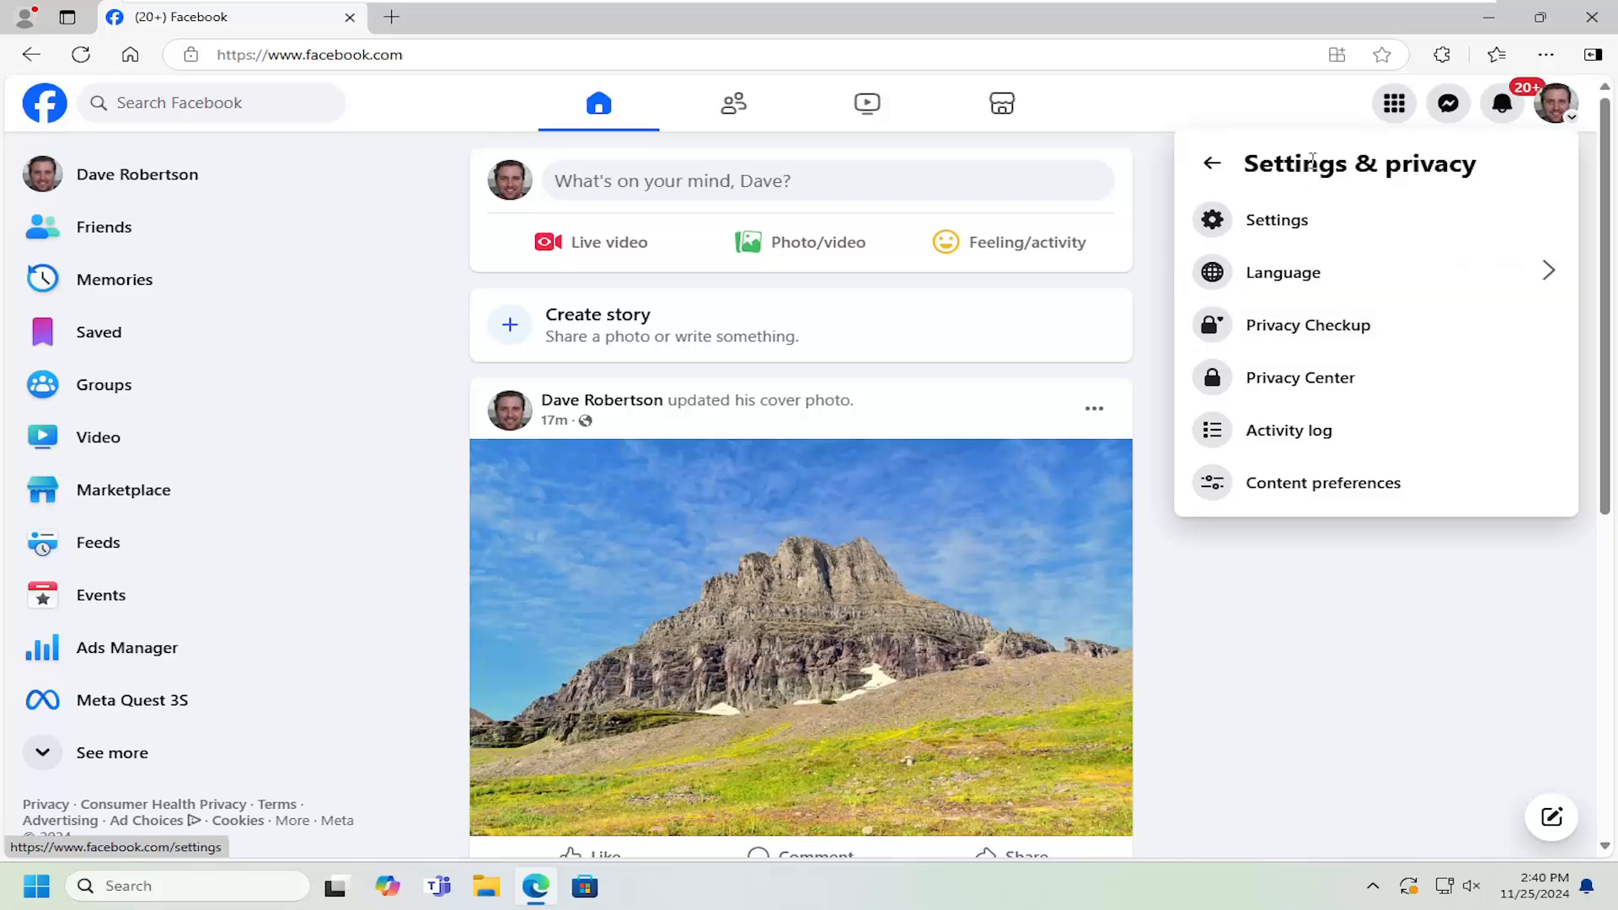
mouse_move(1276, 219)
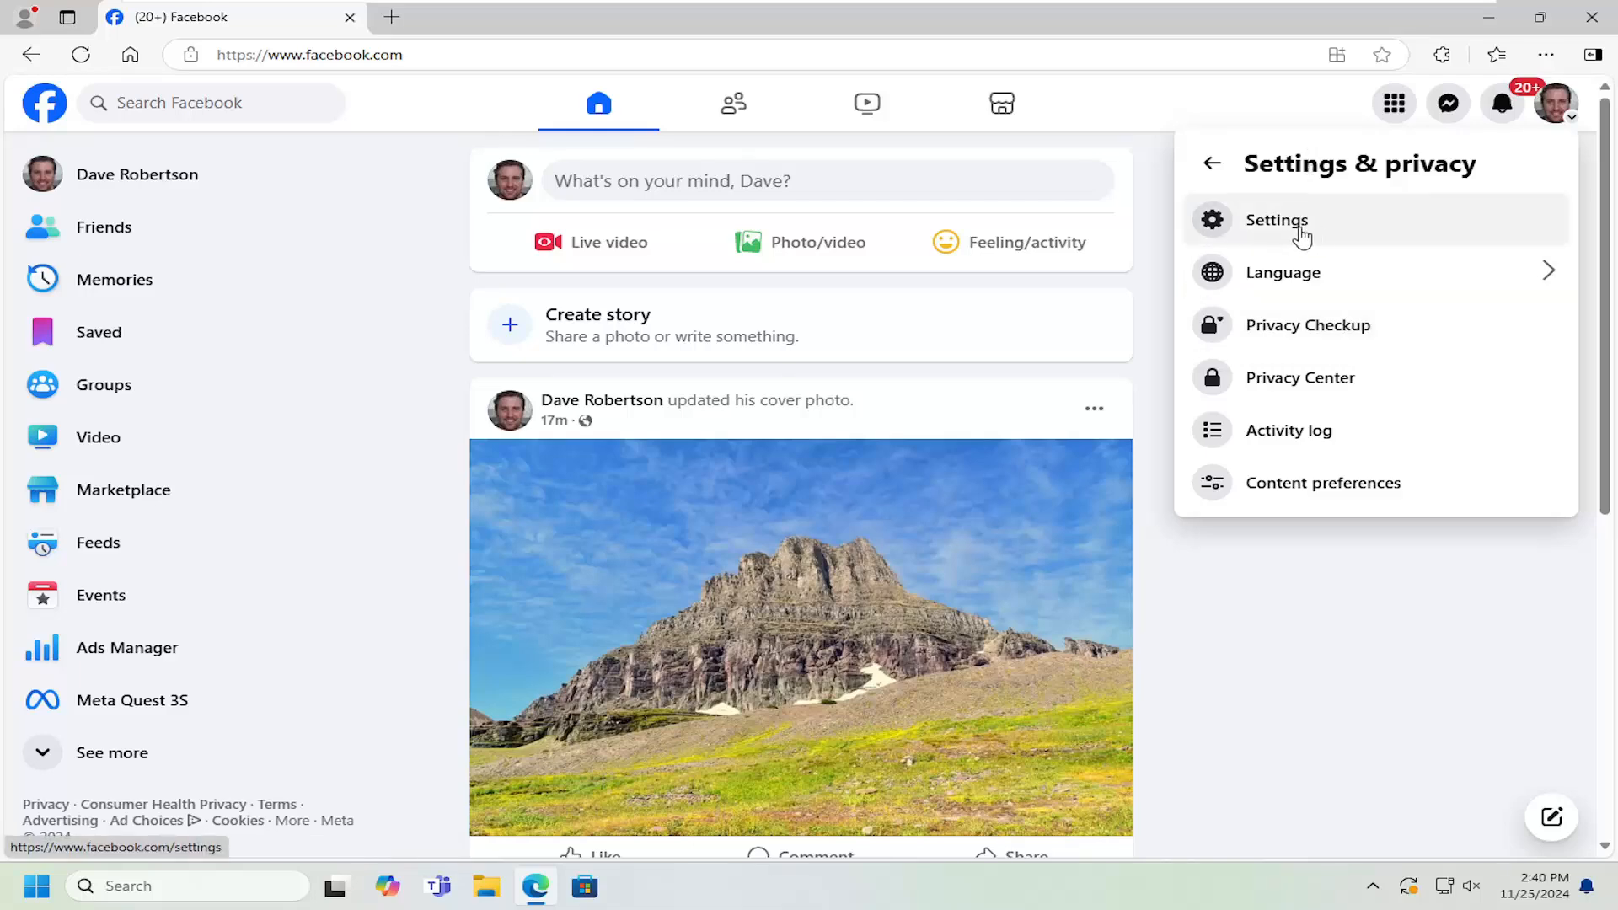
click(1276, 219)
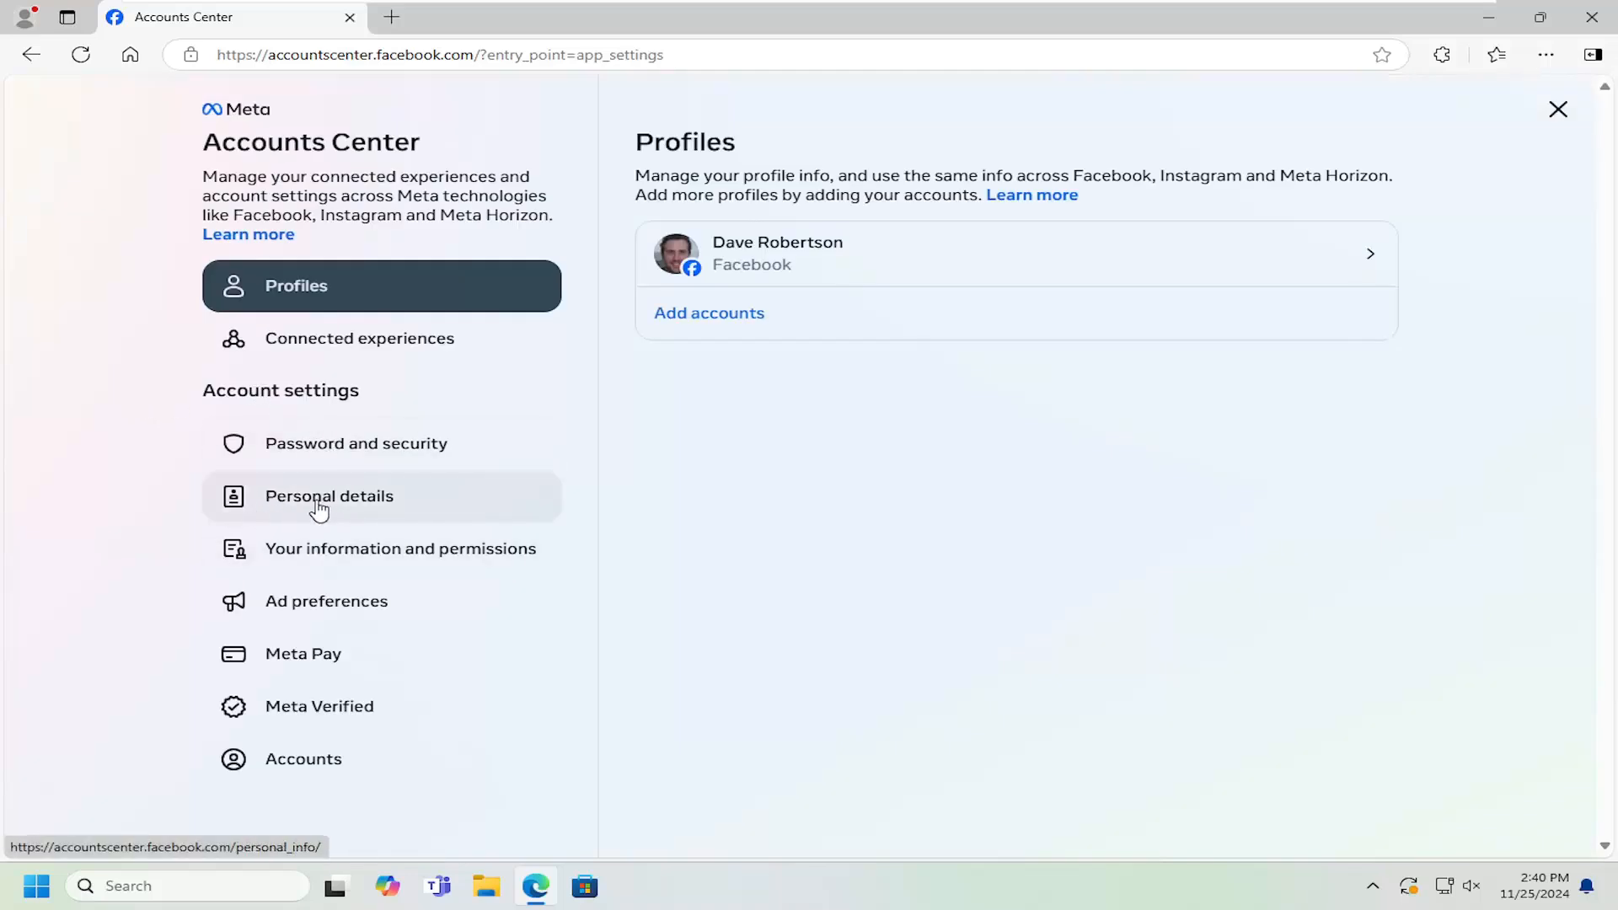
Show the Personal details page with contact info, birthday and identity confirmation
click(328, 496)
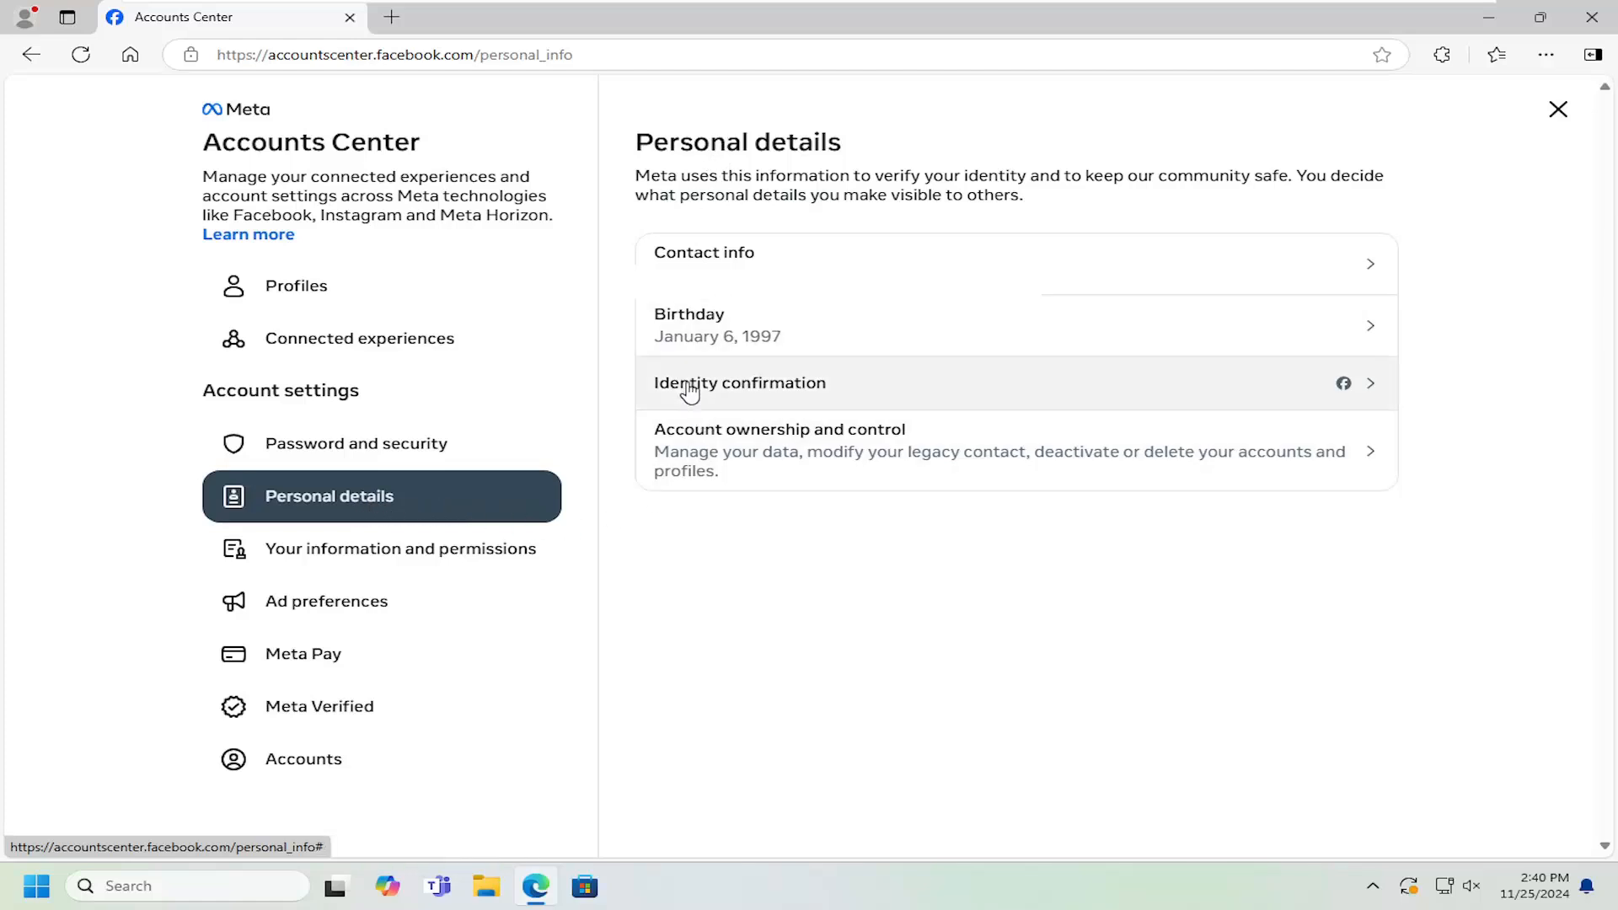
mouse_move(806, 400)
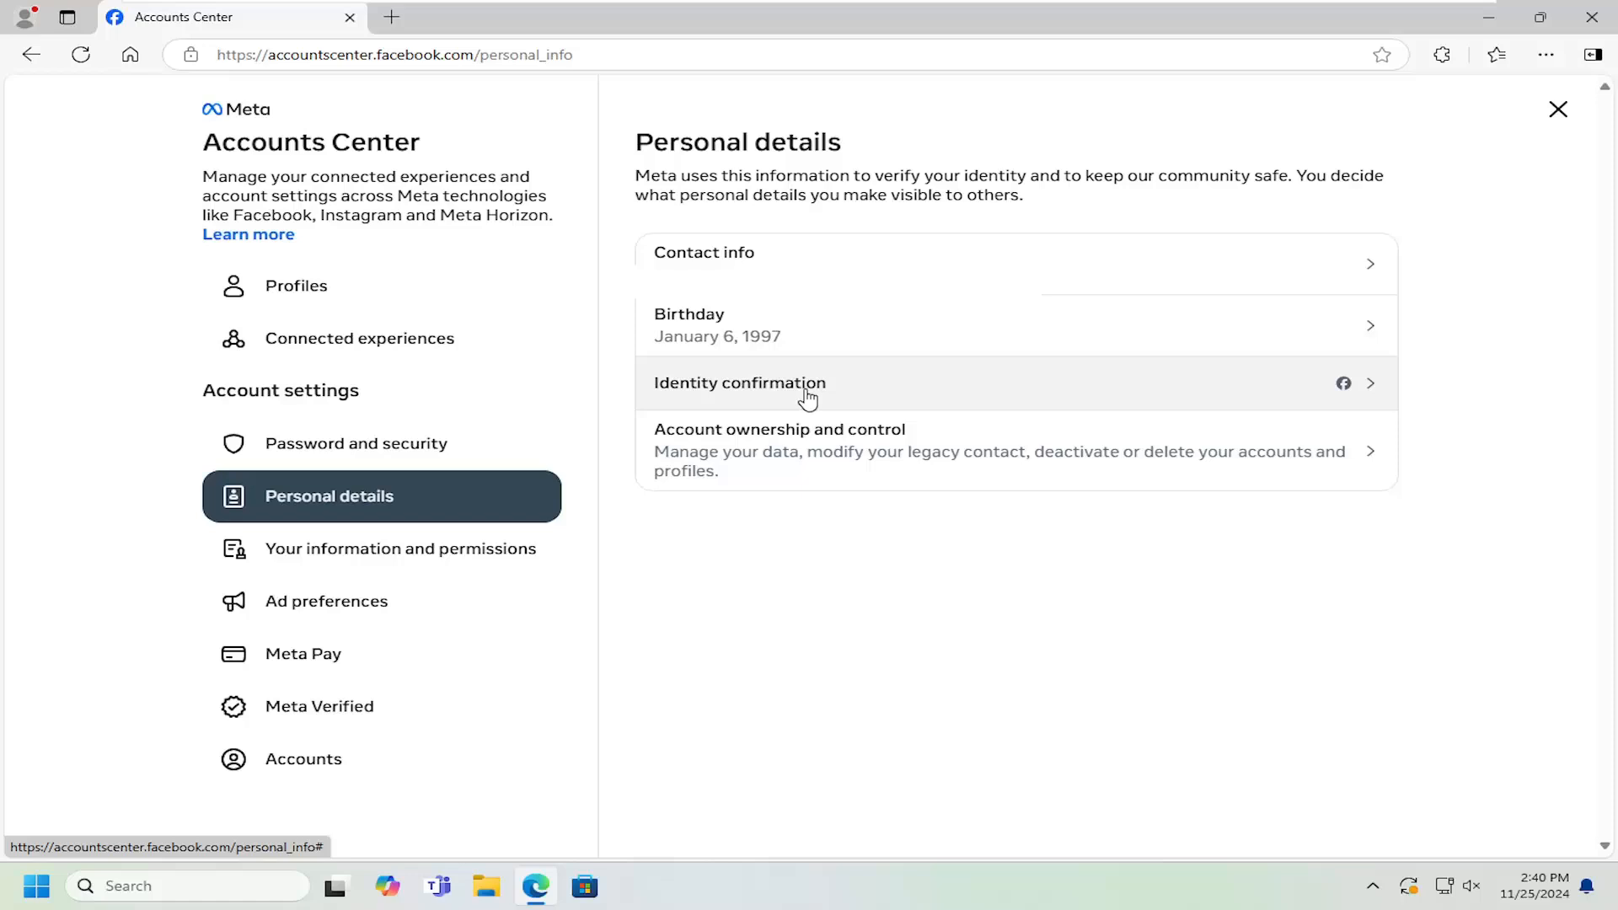
Reach the Identity confirmation hub via Get started, dismissing the Choose reason dialog
click(738, 383)
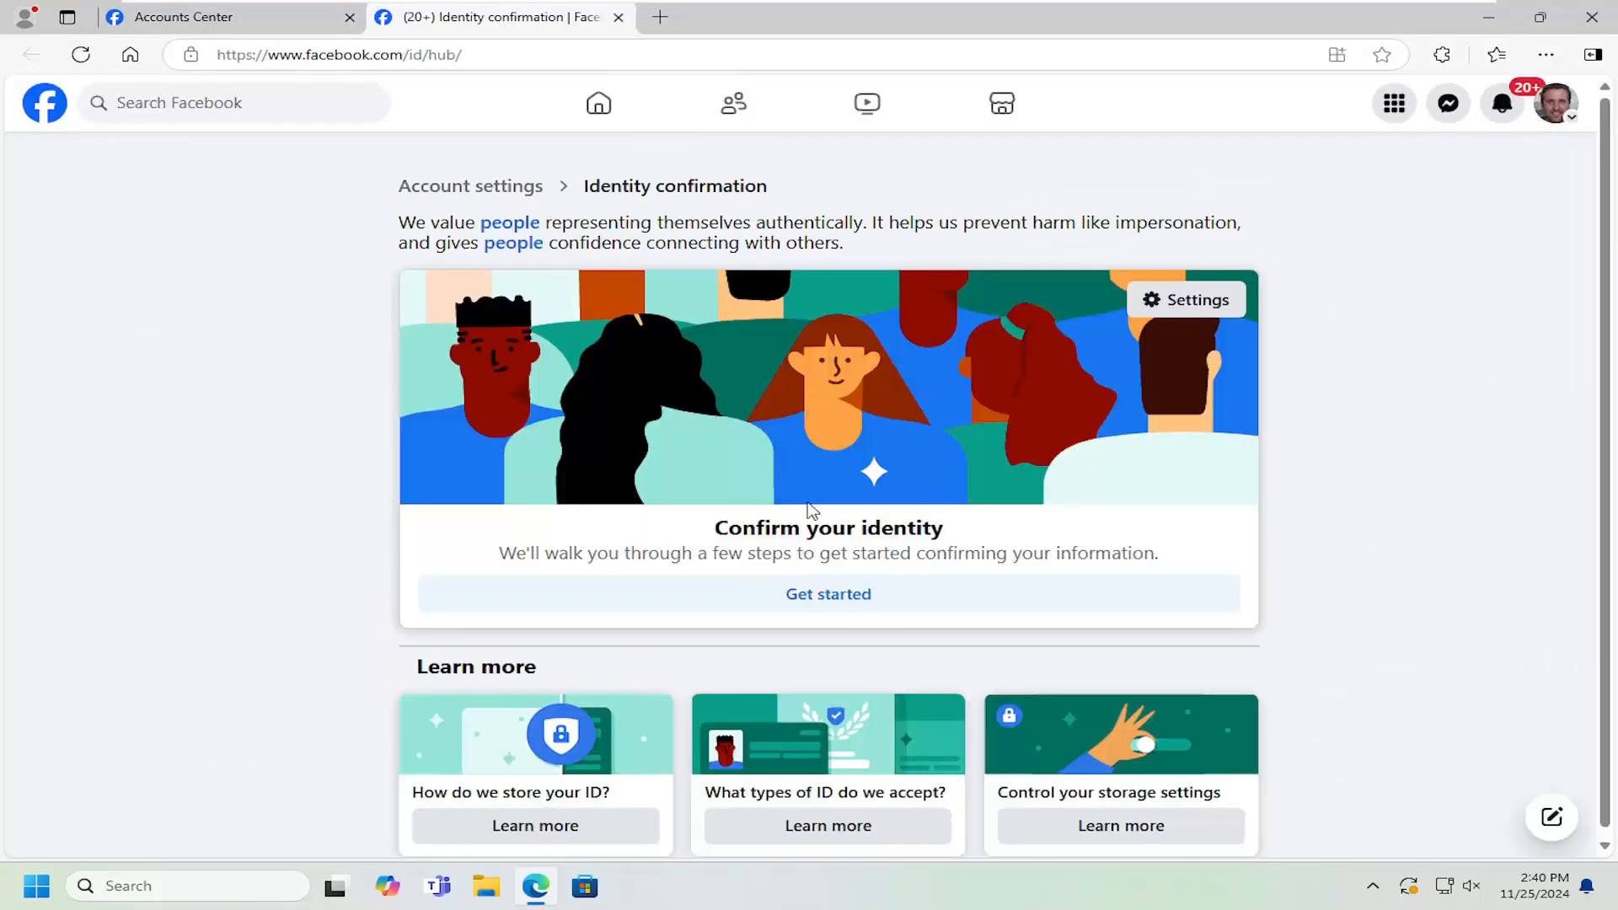
mouse_move(802, 619)
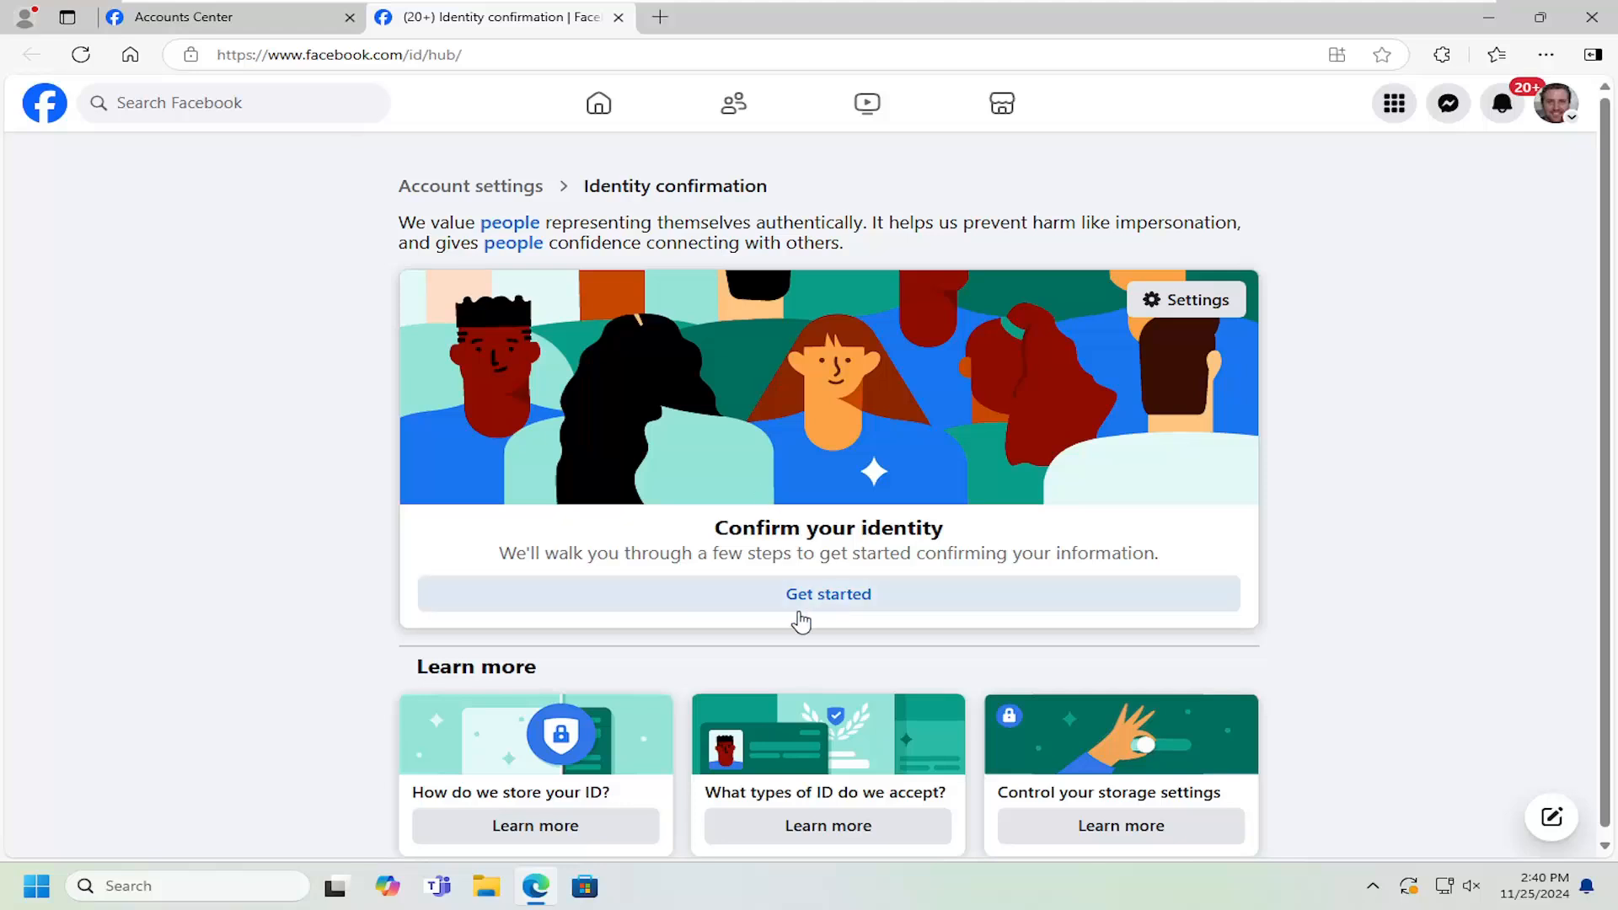
click(827, 593)
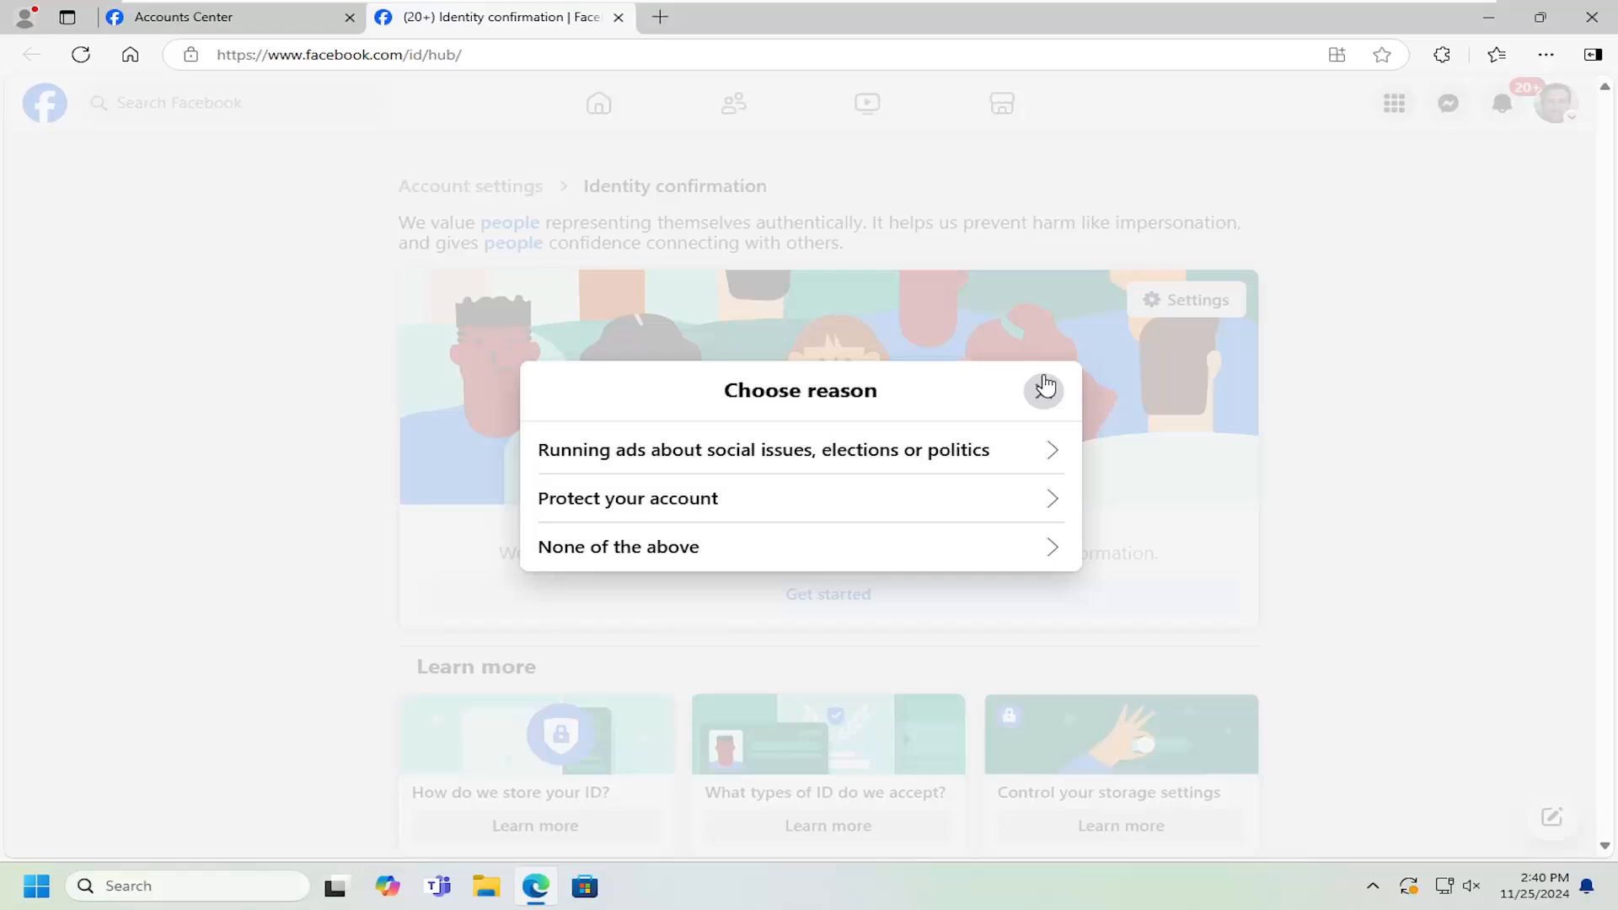
click(1045, 384)
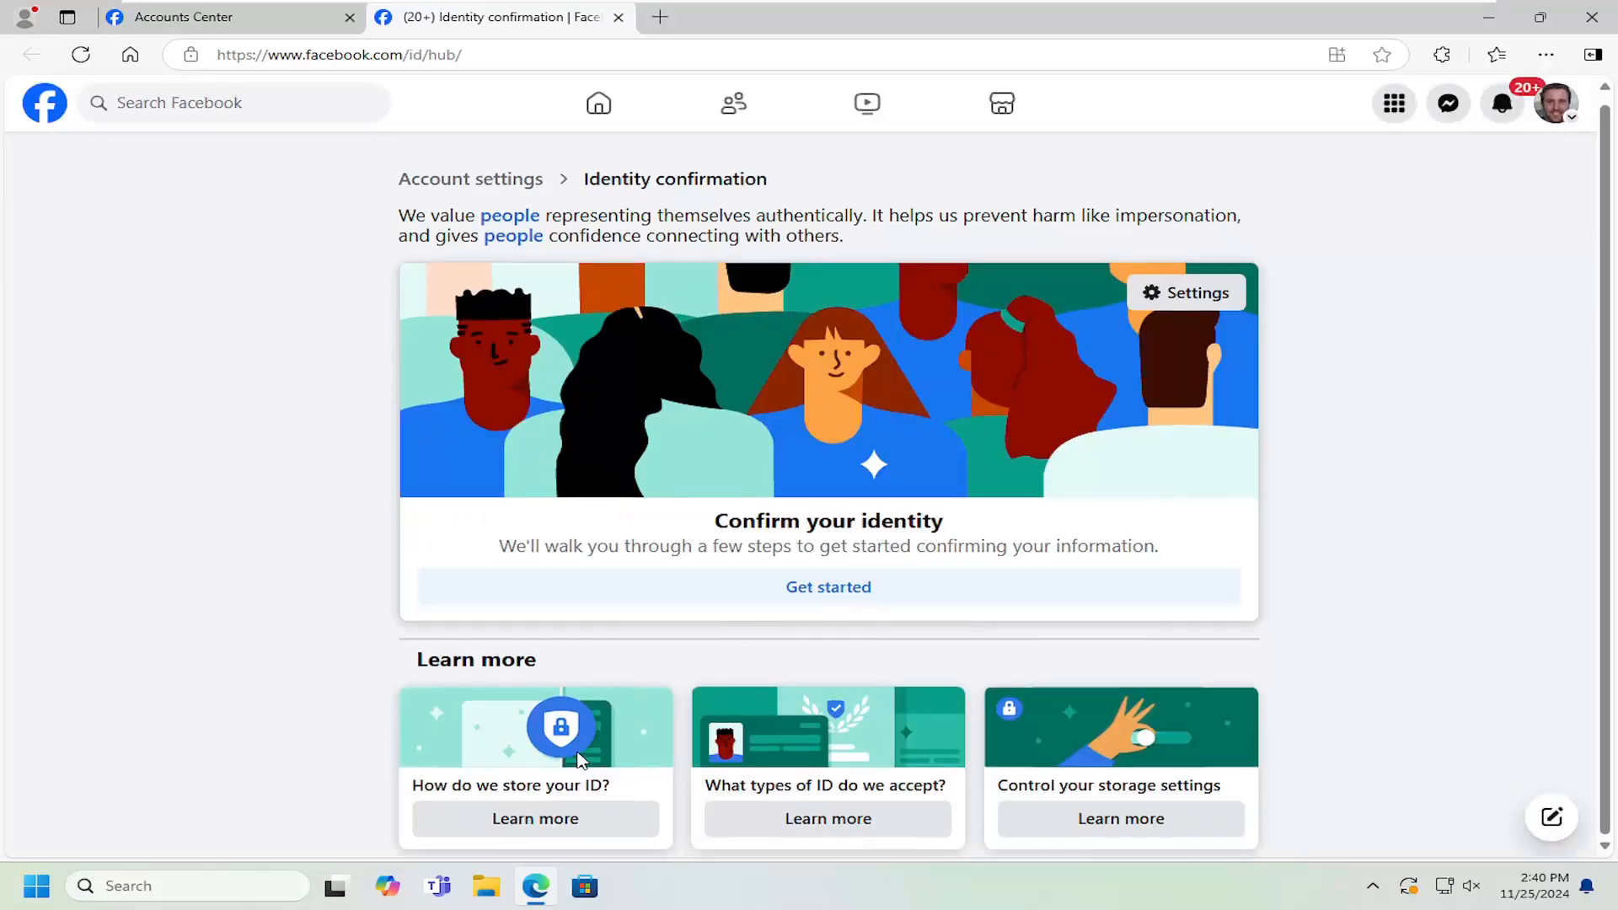
mouse_move(591, 753)
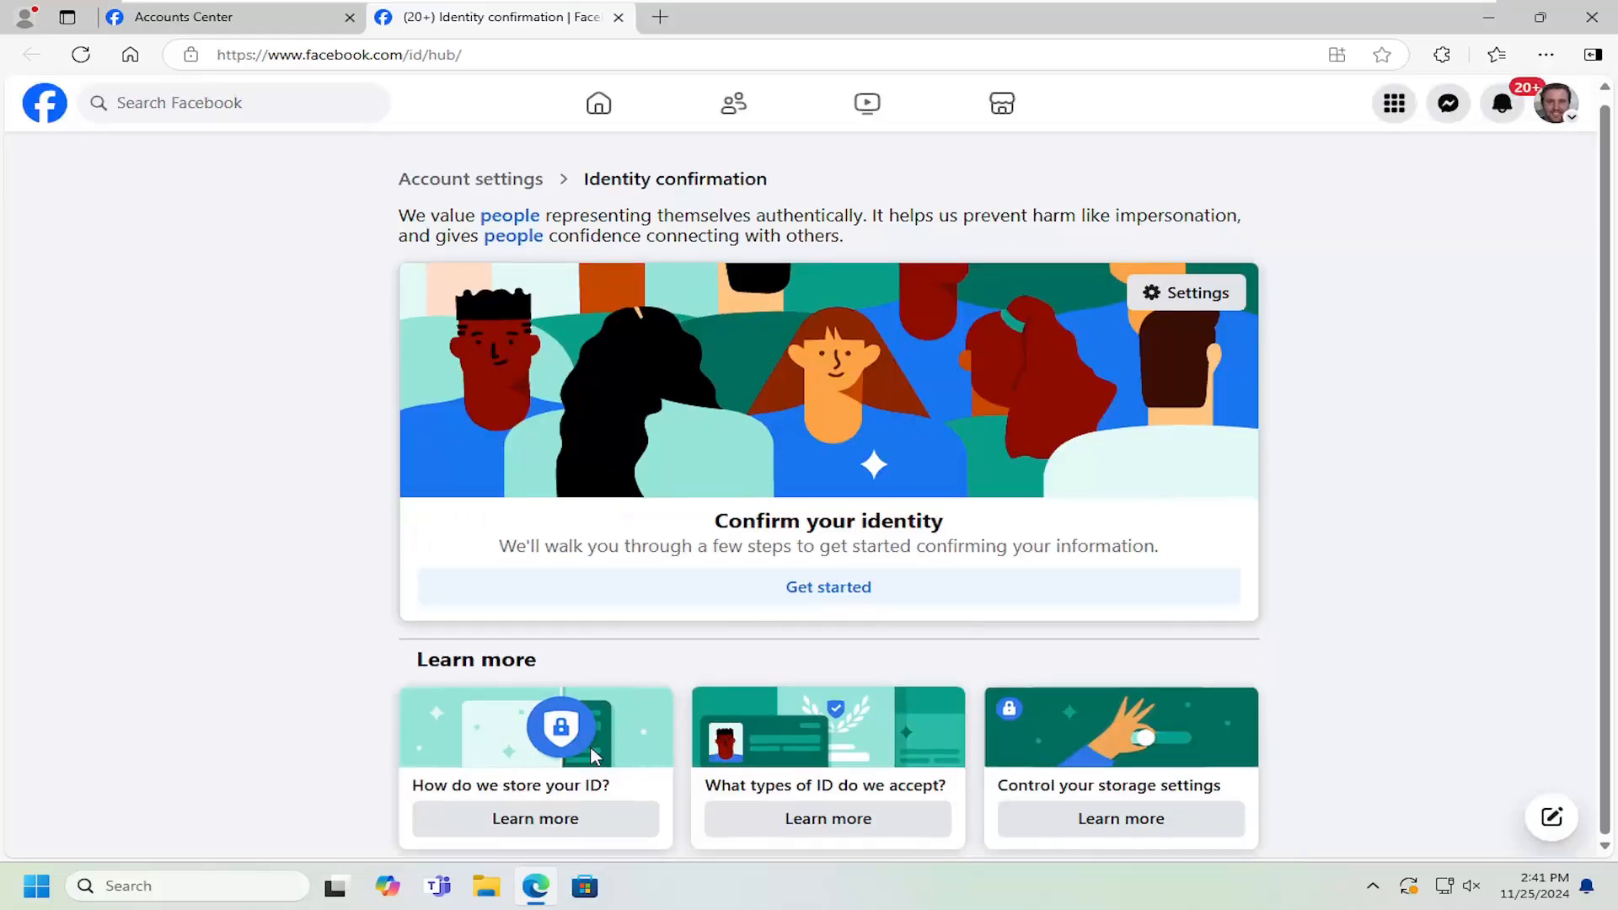